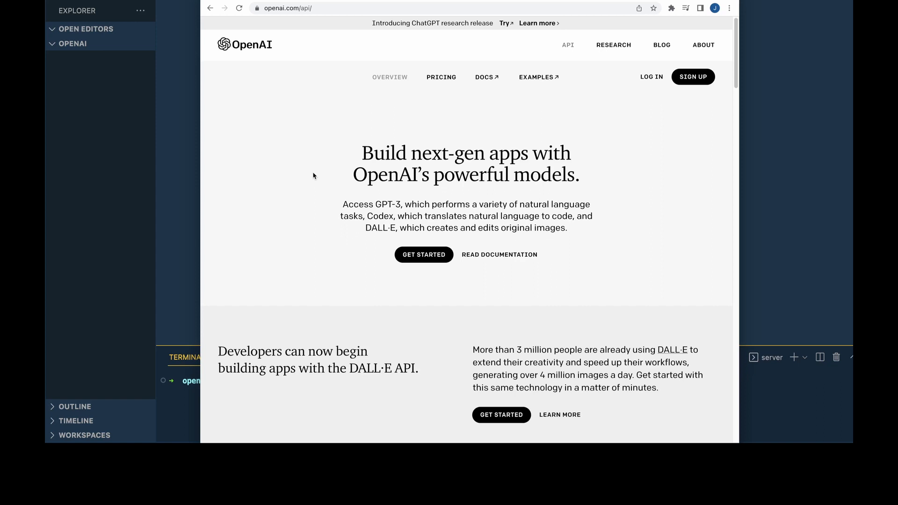
{"action": "mouse_move", "coordinate": [580, 59]}
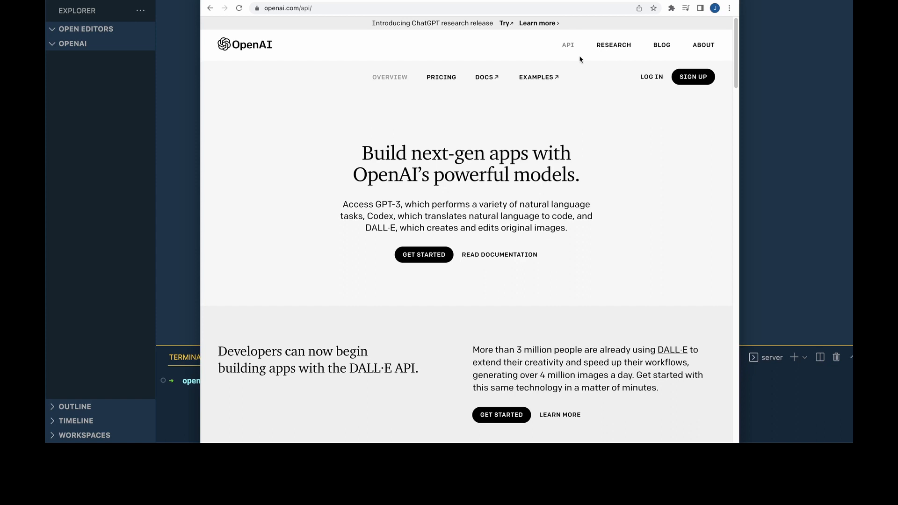
{"action": "mouse_move", "coordinate": [411, 4]}
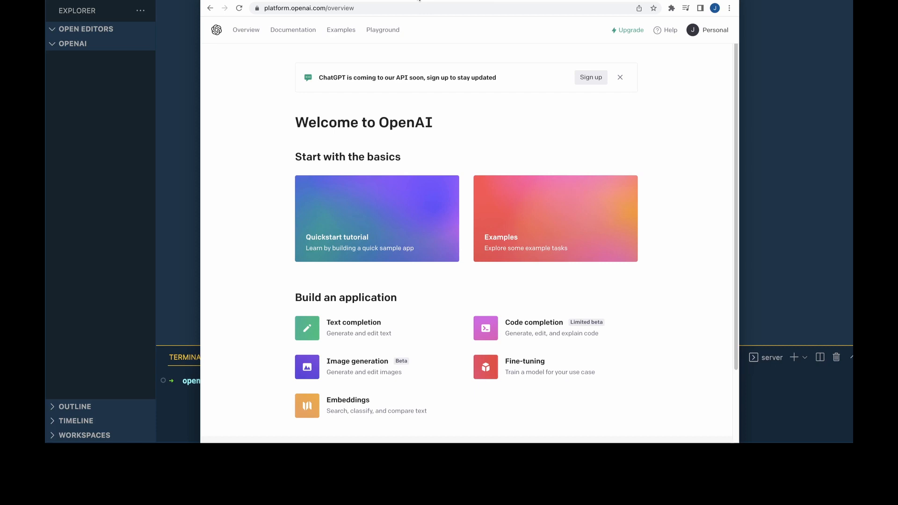
{"action": "mouse_move", "coordinate": [168, 184]}
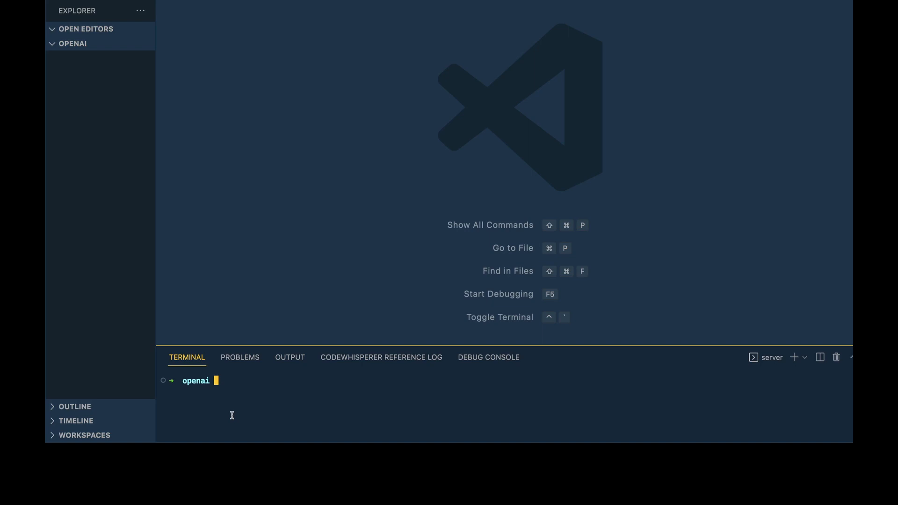
- Create the .env and index.js files with touch
{"action": "type", "text": "touch ."}
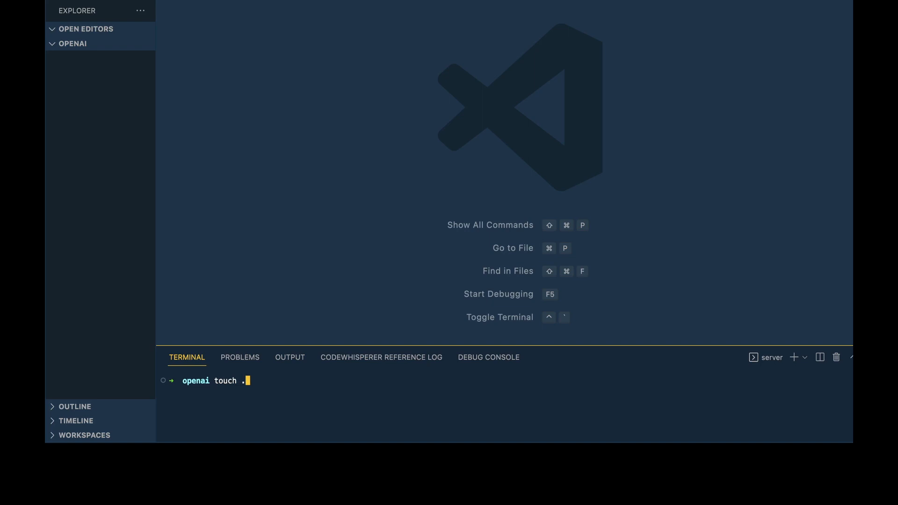
{"action": "type", "text": "env inde"}
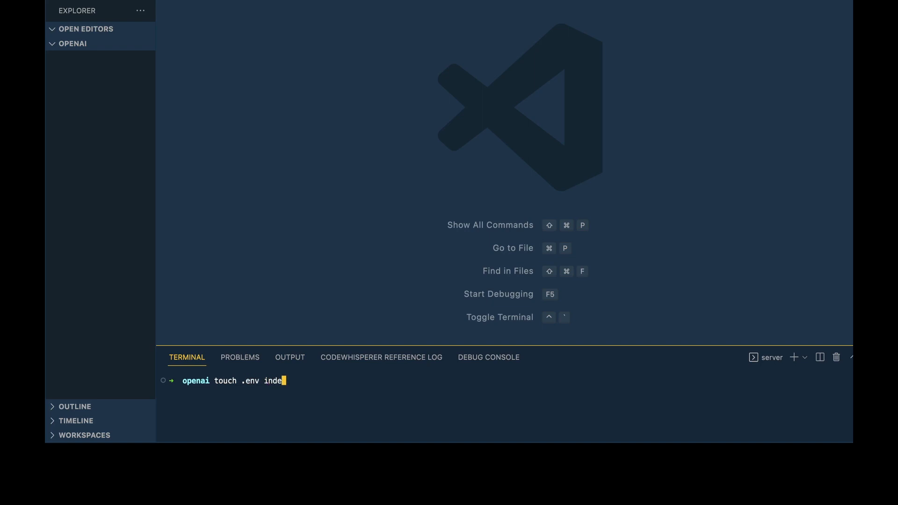
{"action": "type", "text": "x.js"}
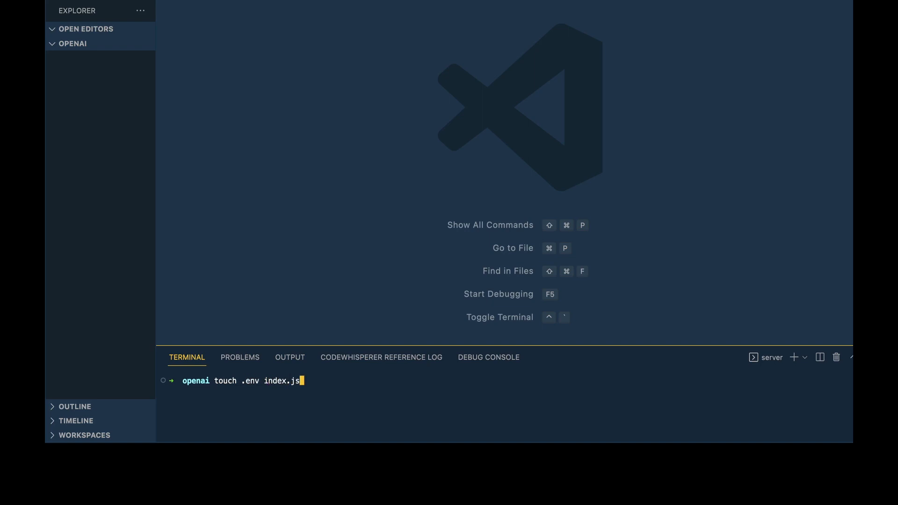
{"action": "key", "text": "Return"}
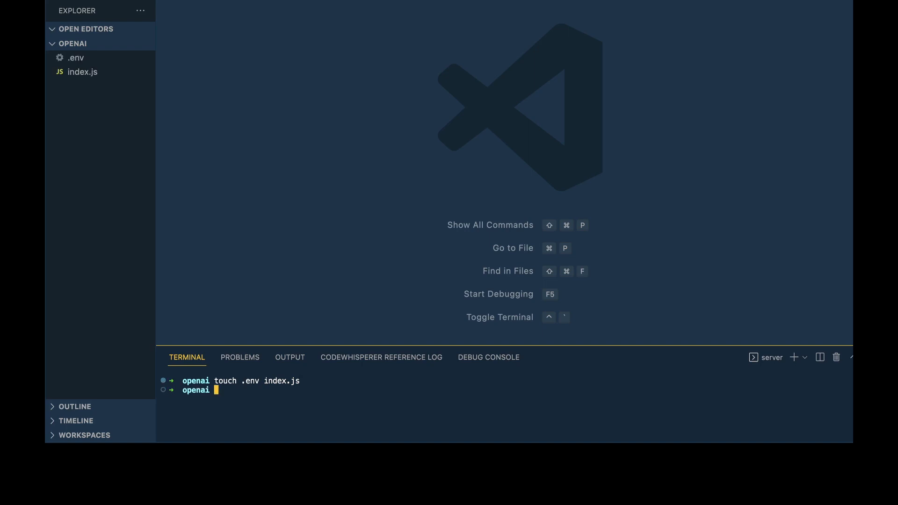
- Initialise package.json with npm init -y and install the openai and dotenv packages
{"action": "type", "text": "npm"}
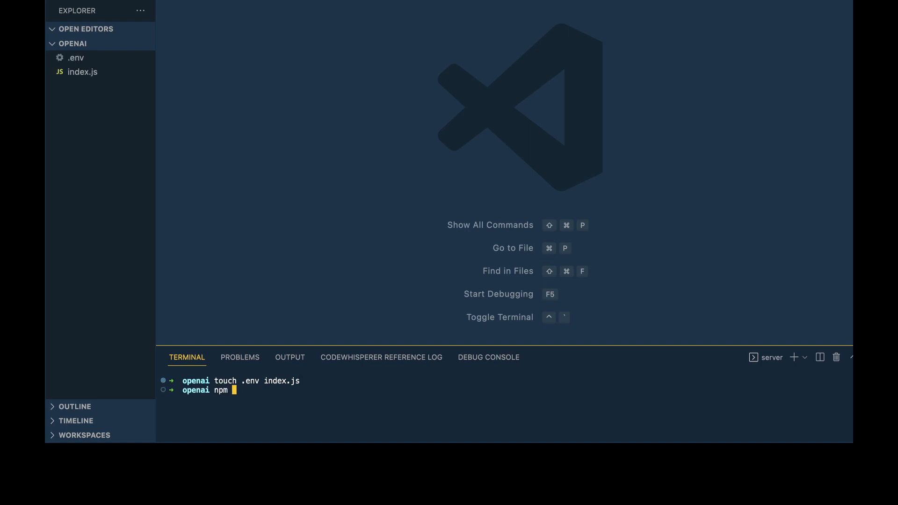
{"action": "type", "text": "init -y"}
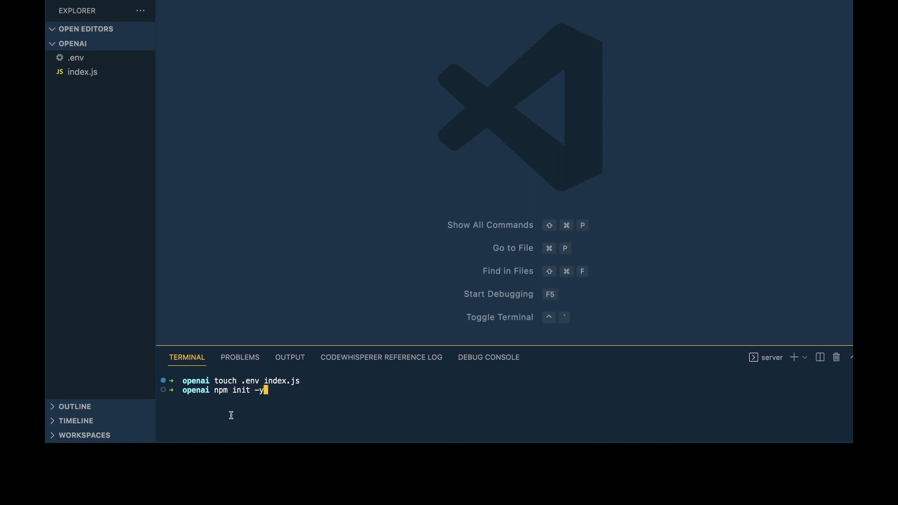
{"action": "key", "text": "Return"}
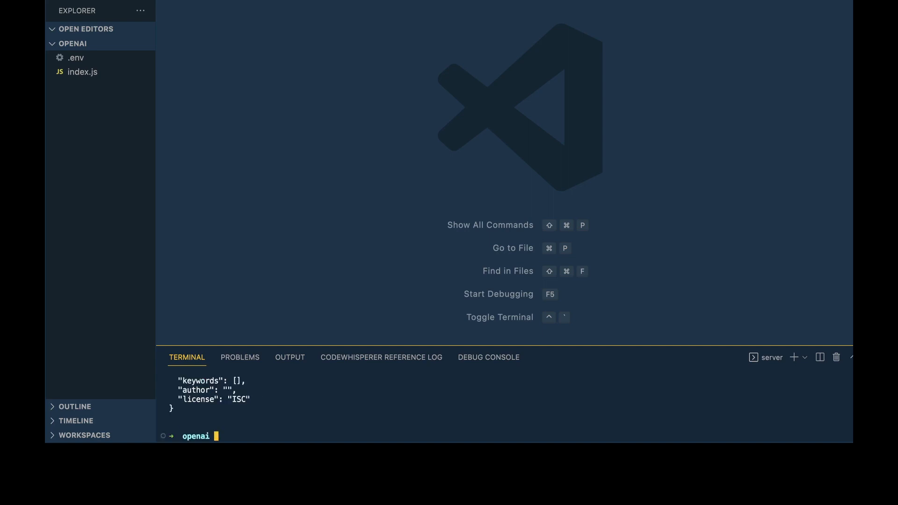
{"action": "type", "text": "npm i"}
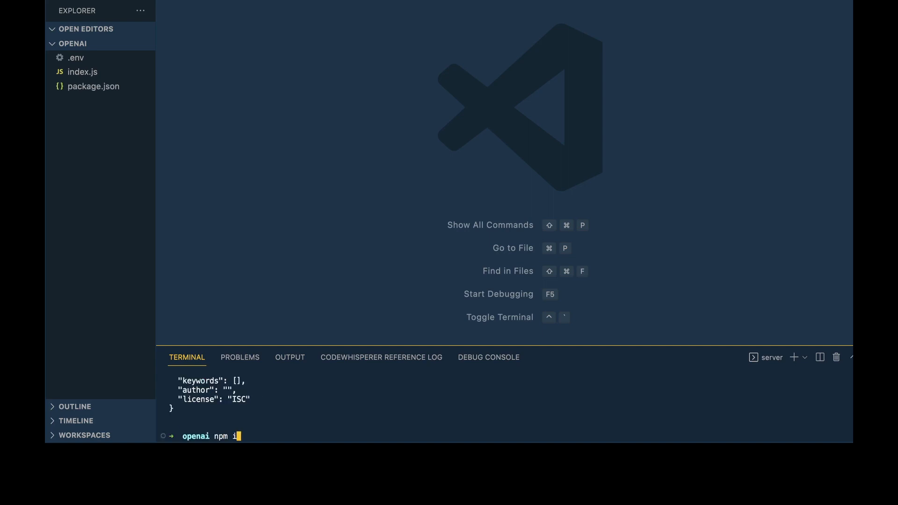
{"action": "type", "text": "openai"}
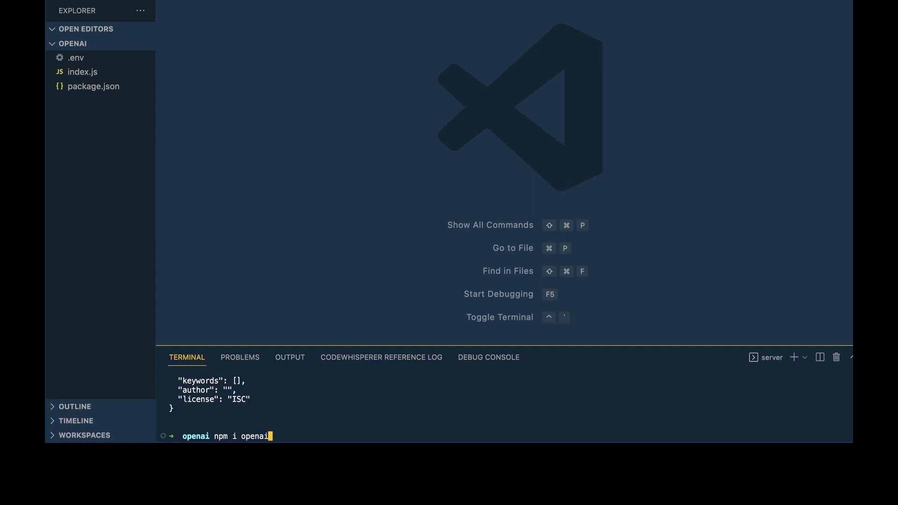
{"action": "type", "text": "dotenv"}
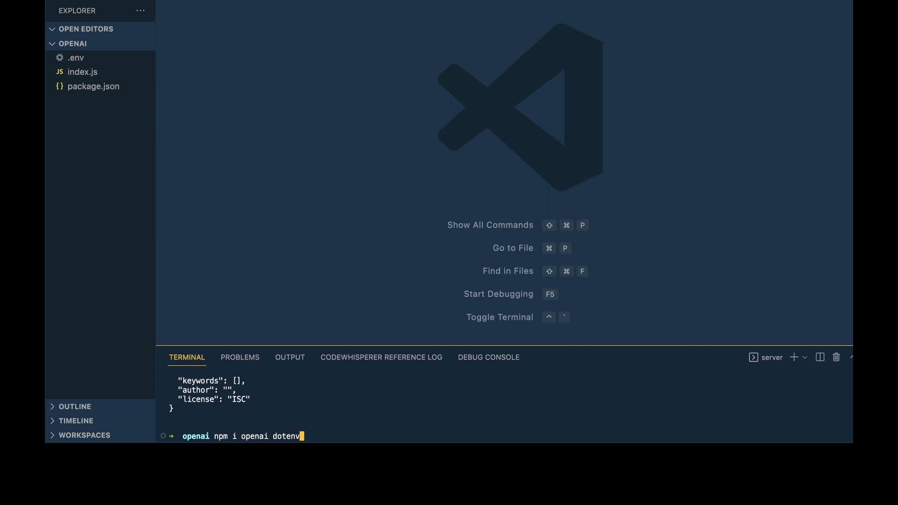
{"action": "key", "text": "Return"}
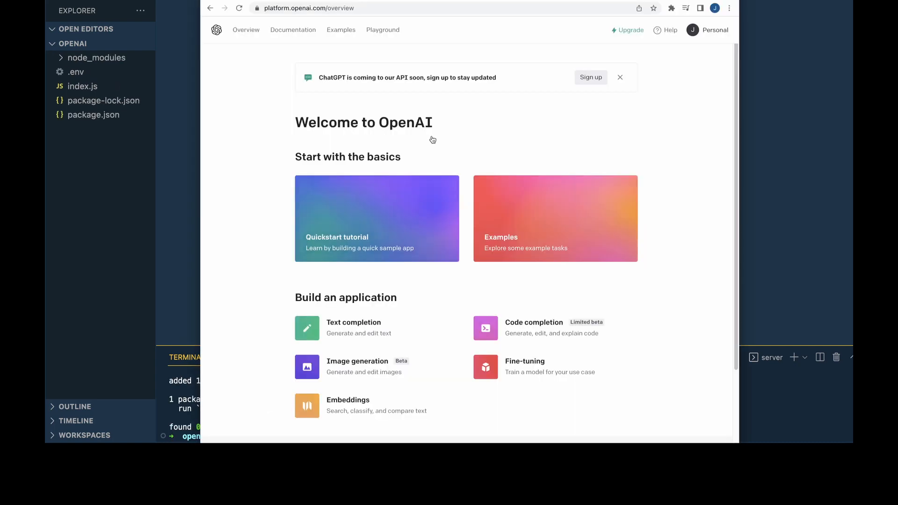
{"action": "mouse_move", "coordinate": [471, 61]}
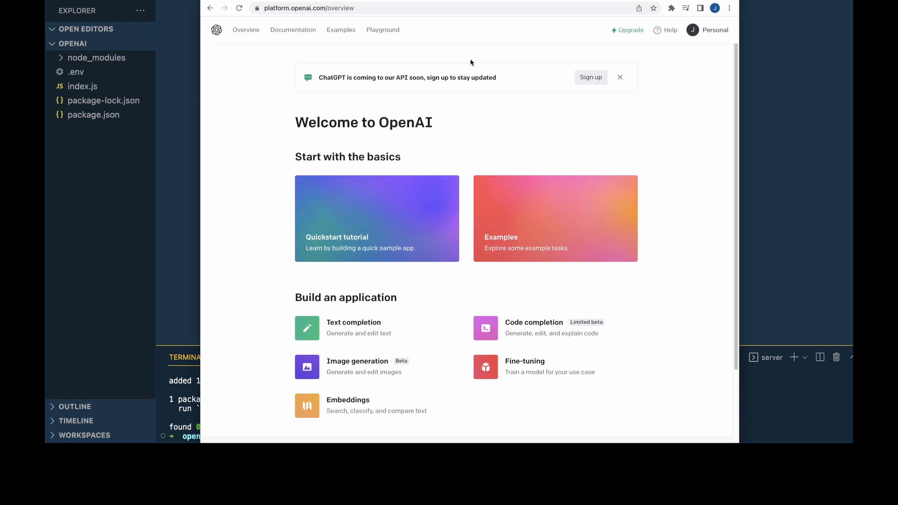
{"action": "mouse_move", "coordinate": [718, 36]}
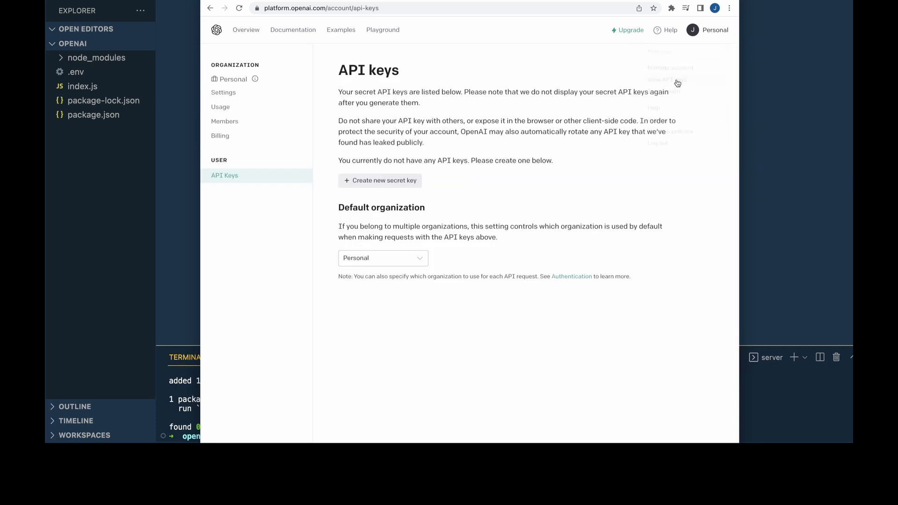
- Create a new secret API key on the API keys page
{"action": "left_click", "coordinate": [380, 179]}
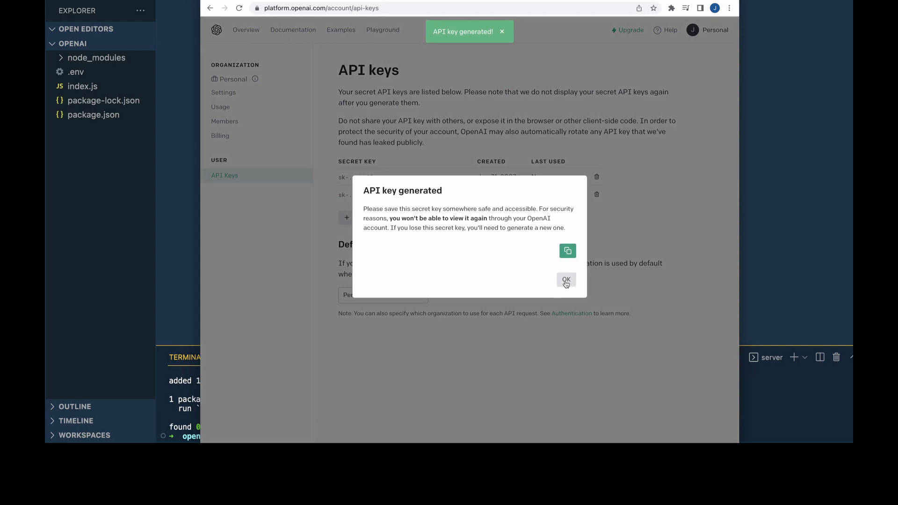
{"action": "mouse_move", "coordinate": [567, 251]}
{"action": "type", "text": "OPENAI_API"}
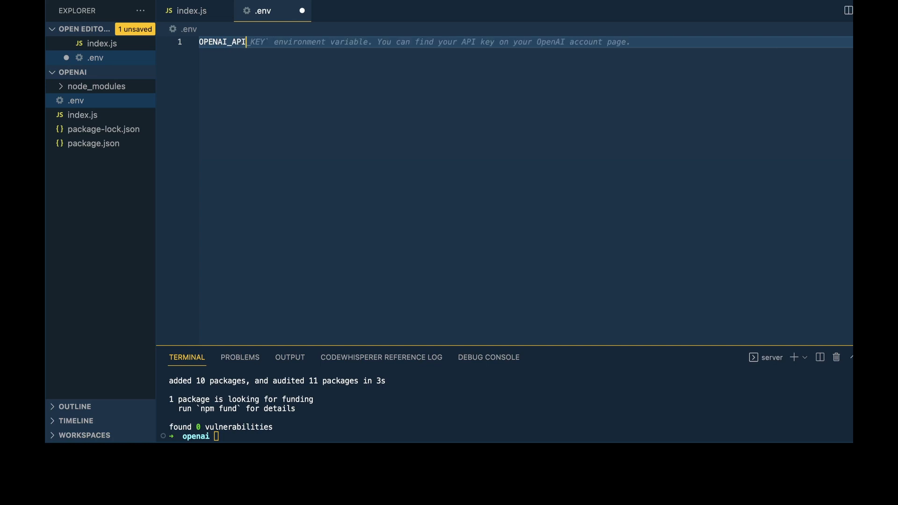
- Write OPENAI_API_KEY=YOUR_API_KEY into the .env file
{"action": "type", "text": "_KEY=YOUR_API_KEY"}
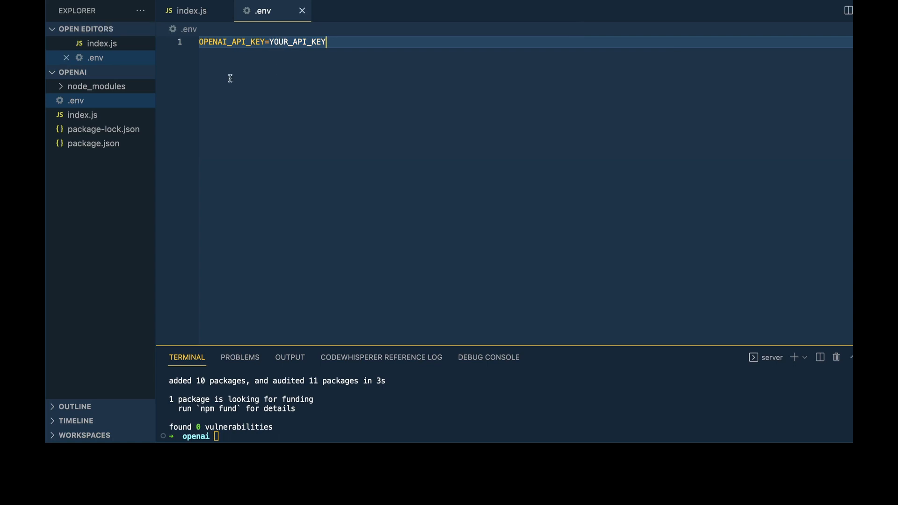
{"action": "left_click", "coordinate": [191, 10]}
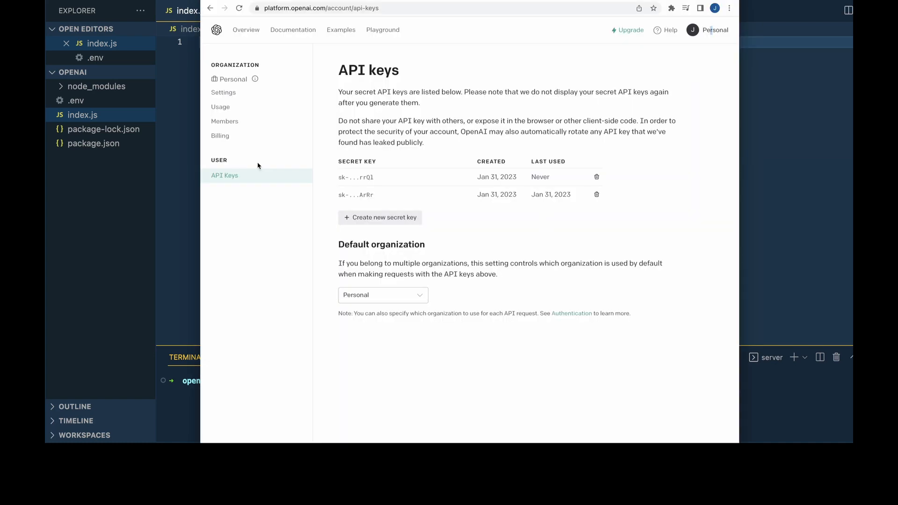
- Open the 'Summarize for a 2nd grader' example from Examples in the Playground
{"action": "left_click", "coordinate": [340, 29]}
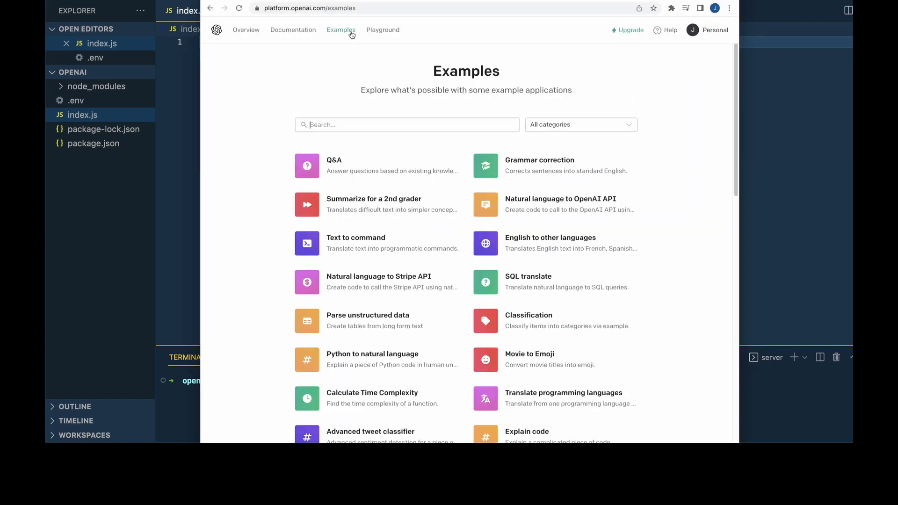
{"action": "mouse_move", "coordinate": [384, 206]}
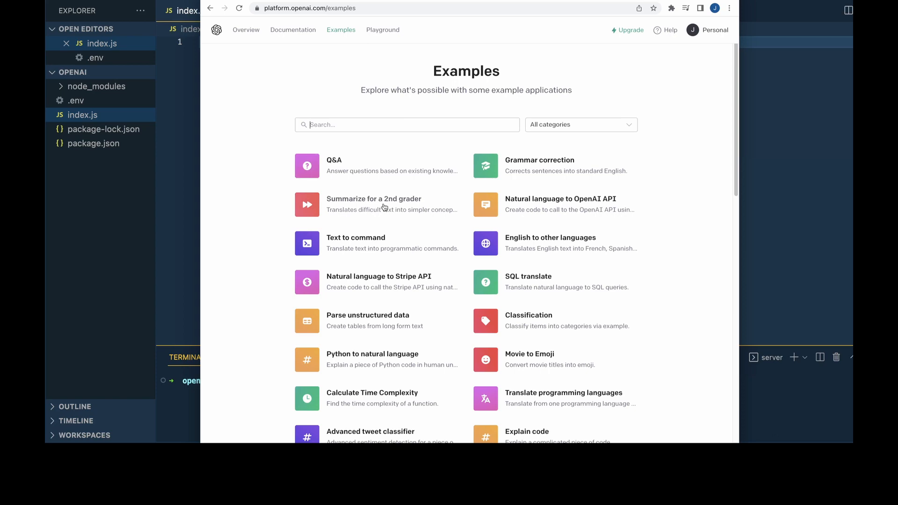
{"action": "left_click", "coordinate": [373, 204]}
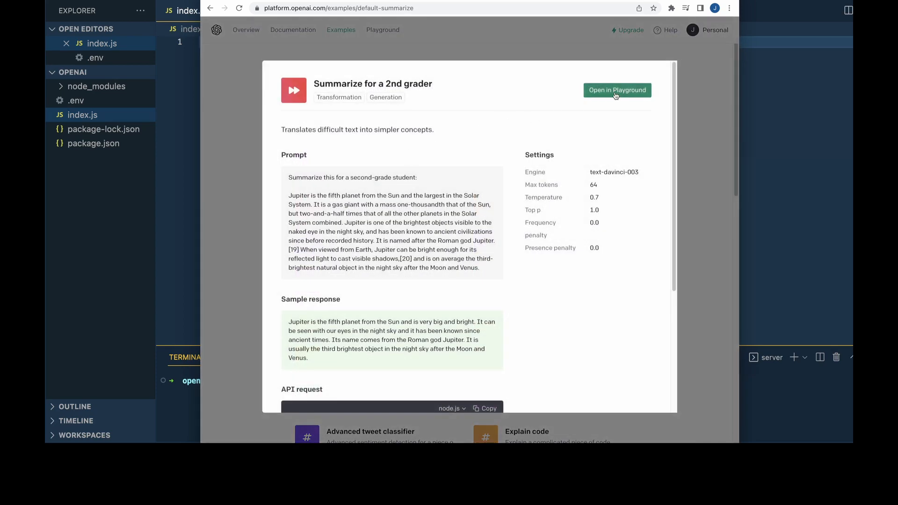
{"action": "left_click", "coordinate": [617, 89]}
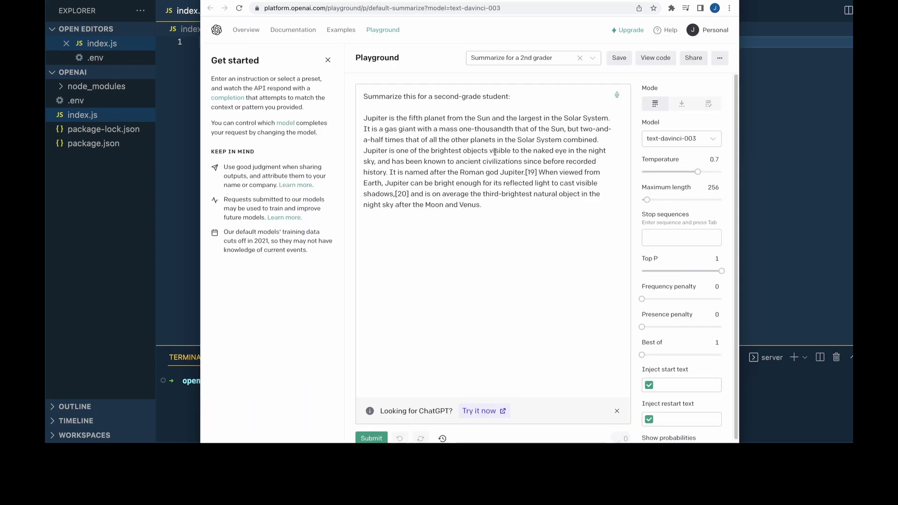
{"action": "left_click", "coordinate": [654, 57]}
{"action": "type", "text": "const dotenv = require(\"dotenv\");"}
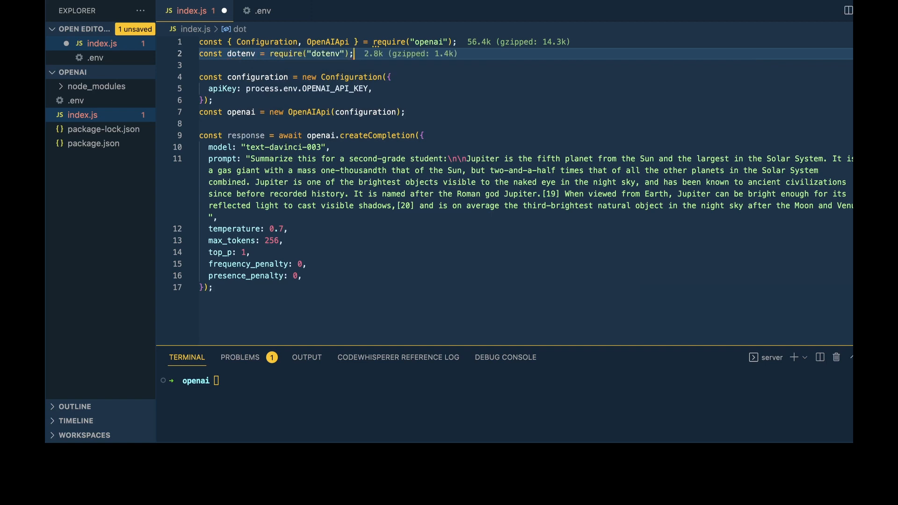
- Add dotenv.config() and wrap the request in 'let promptAI = async (prompt) => {'
{"action": "type", "text": "dotenv.config();"}
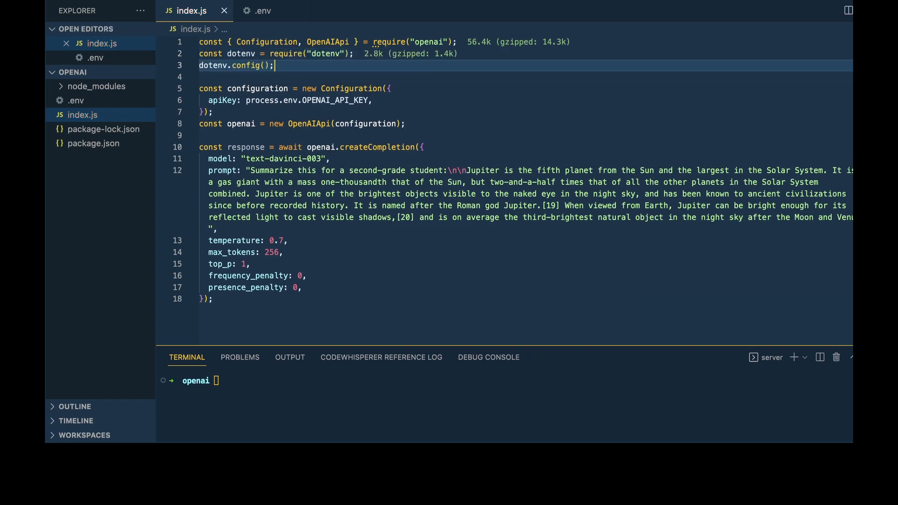
{"action": "mouse_move", "coordinate": [336, 136]}
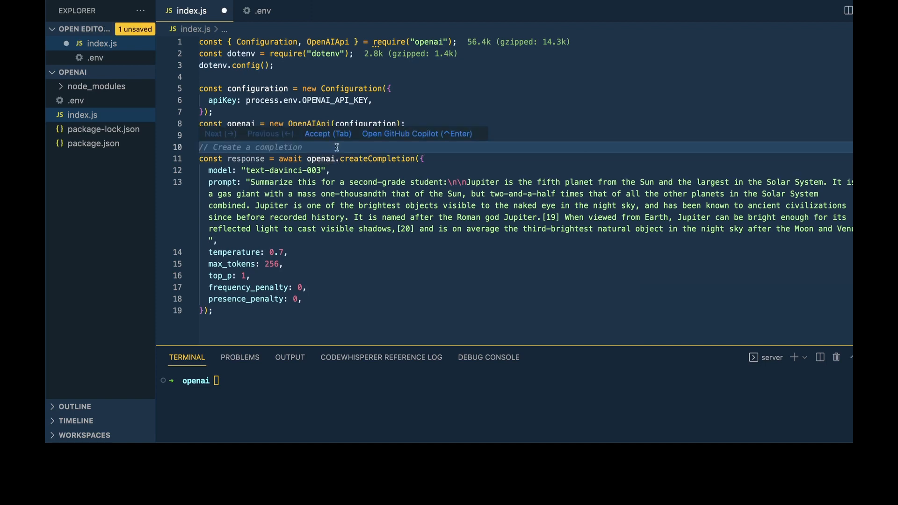
{"action": "type", "text": "let prompt"}
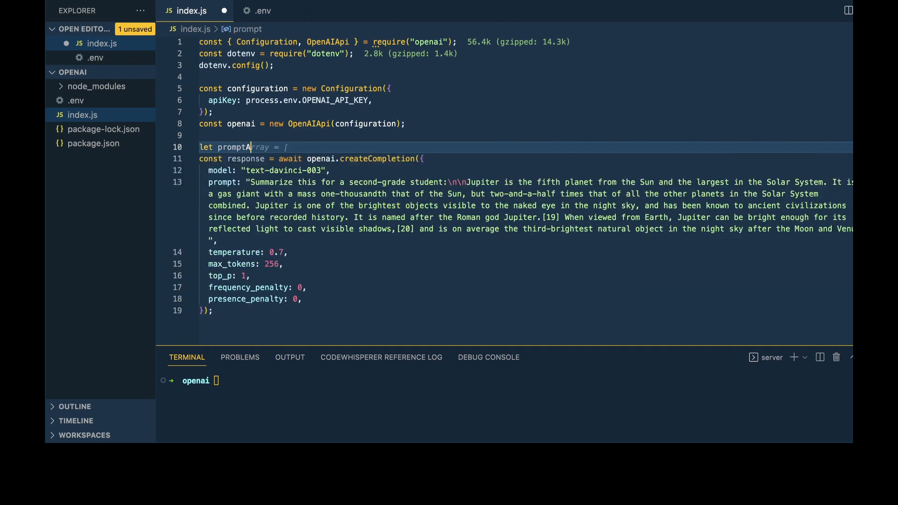
{"action": "type", "text": "AI = async (prompt) => {"}
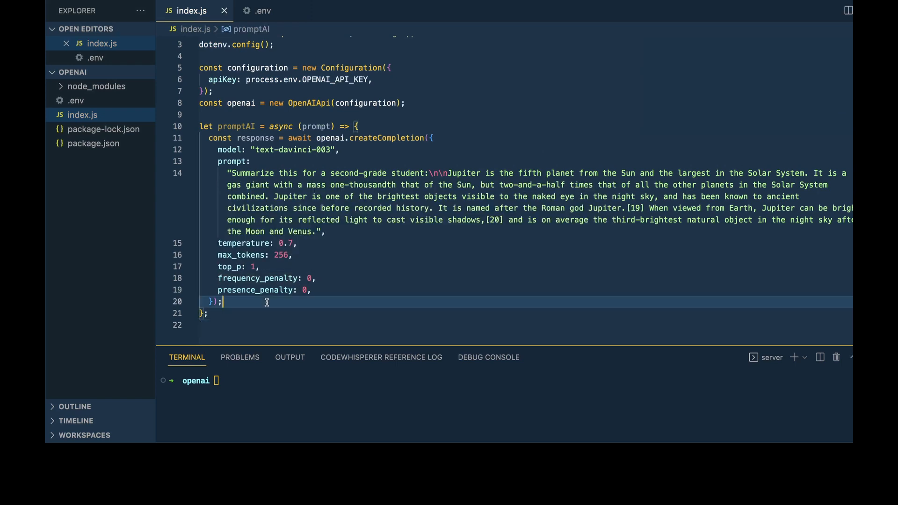
- Return response.data.choices[0].text, call promptAI, save index.js, and begin typing node index.js
{"action": "type", "text": "return response.data.choices[0].text;"}
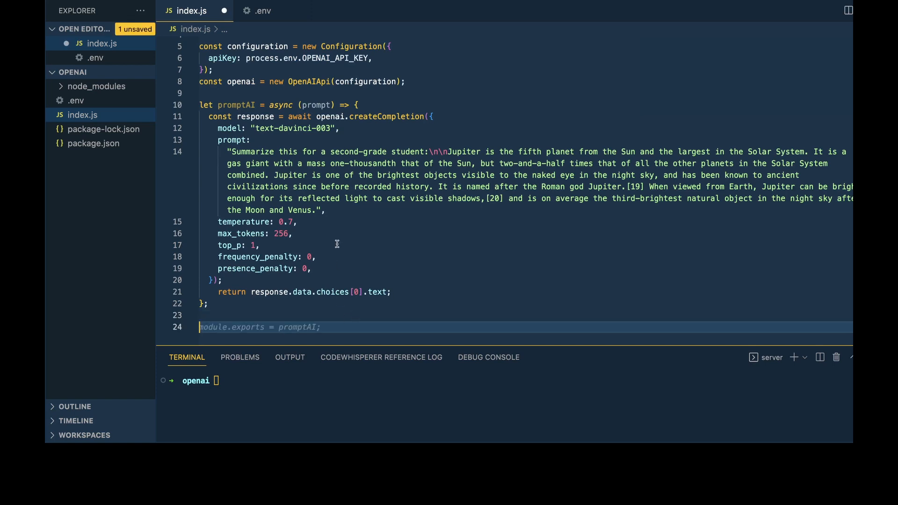
{"action": "type", "text": "promptAI().then((response) => {"}
{"action": "type", "text": "console.log(response);"}
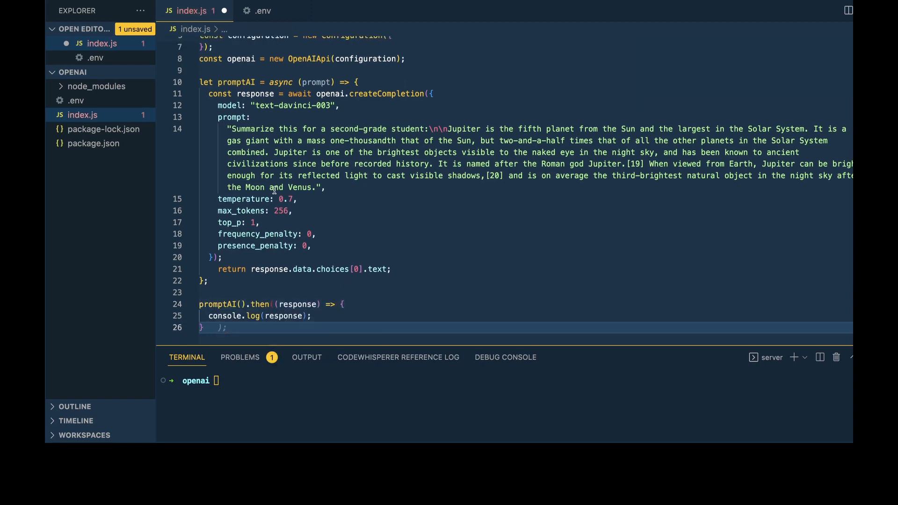
{"action": "key", "text": "ctrl+s"}
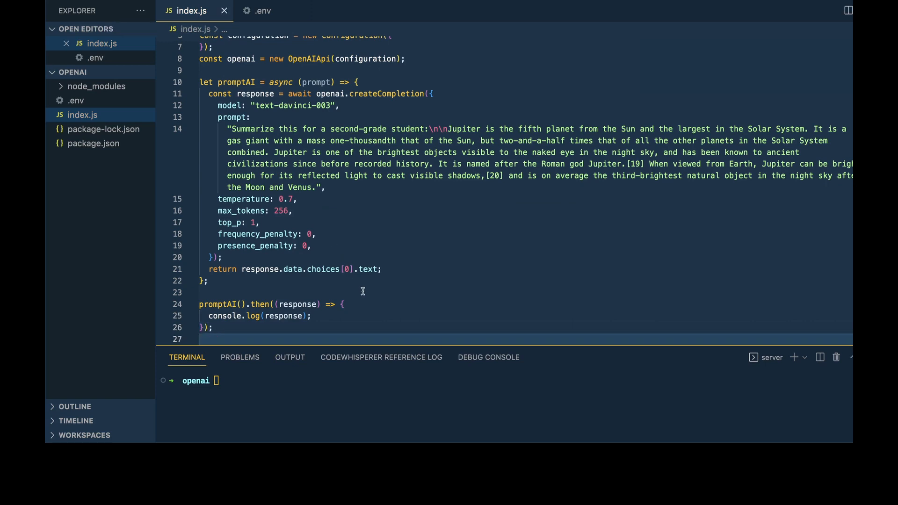
{"action": "type", "text": "node index.js"}
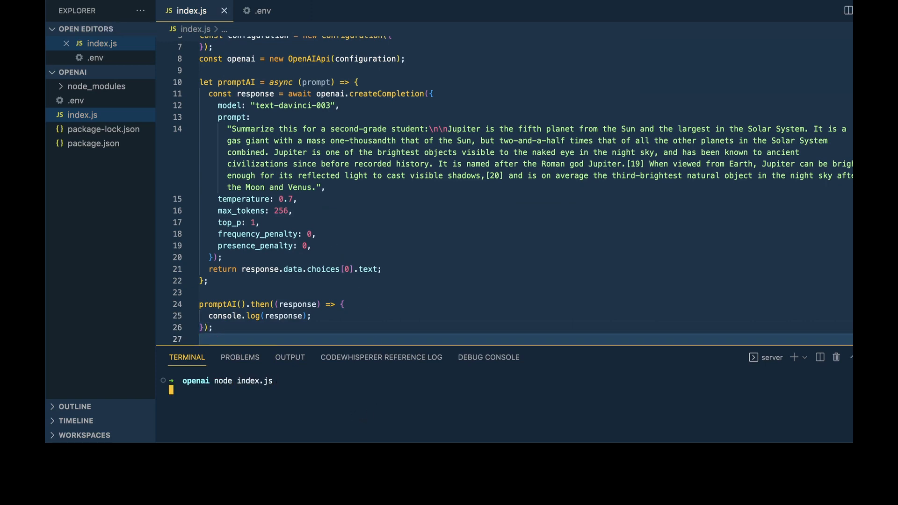
{"action": "mouse_move", "coordinate": [355, 417]}
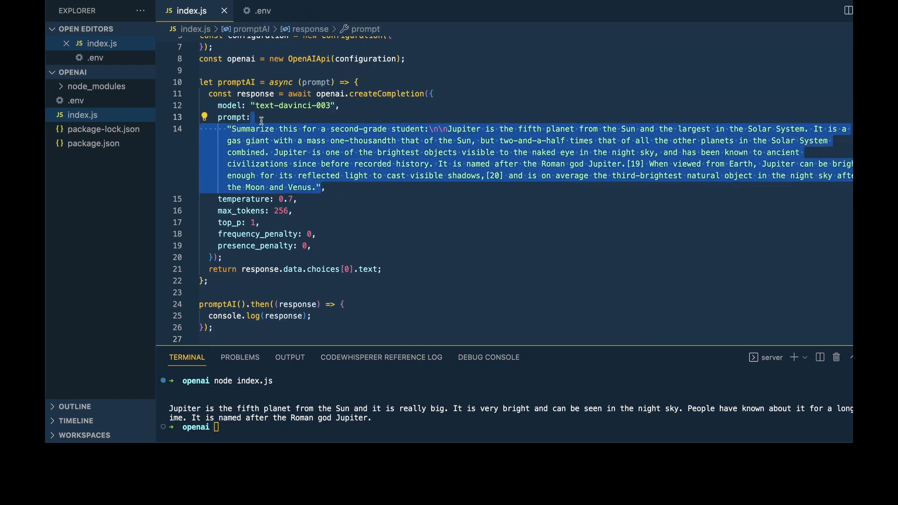
- Replace the hardcoded prompt string with the prompt parameter
{"action": "type", "text": "prompt,"}
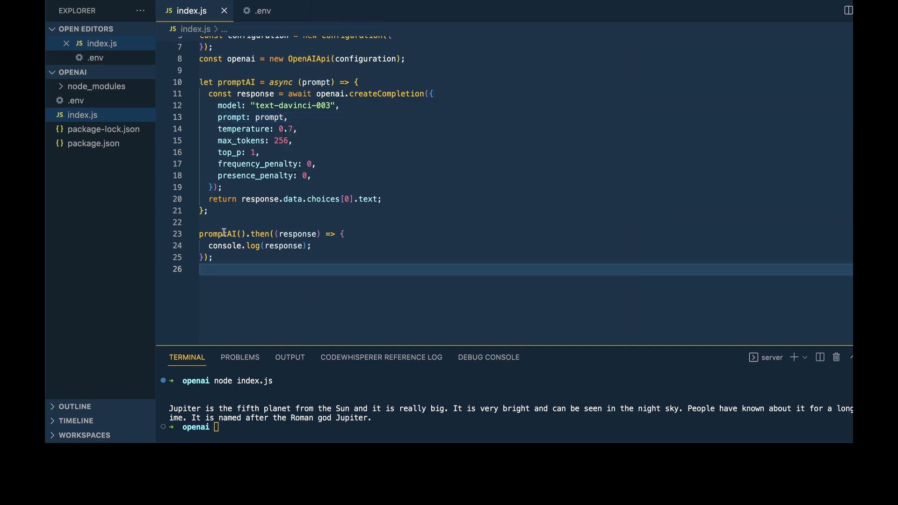
- Pass "What is Javascript" as the string argument to promptAI()
{"action": "type", "text": "\"\""}
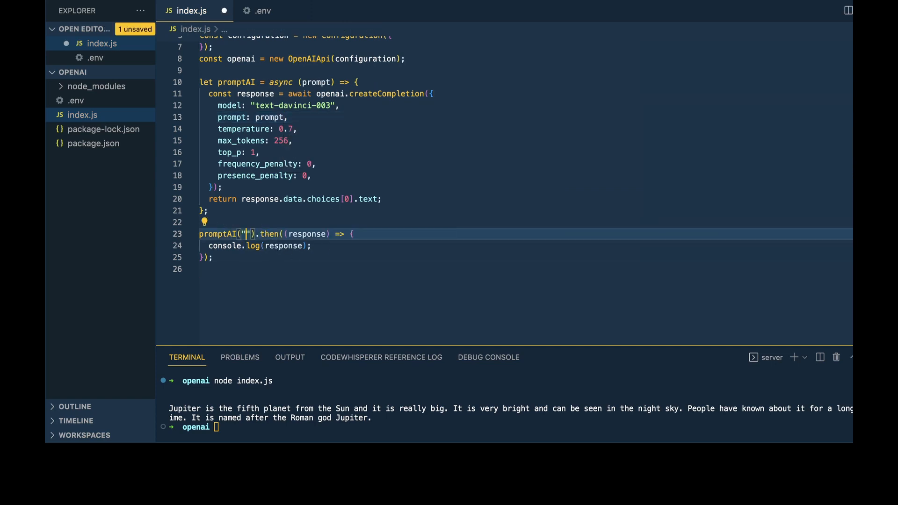
{"action": "type", "text": "What is"}
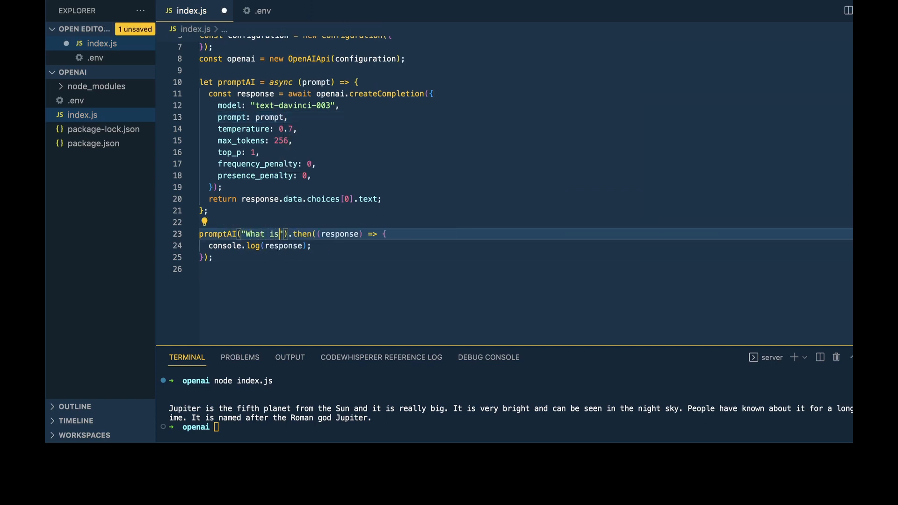
{"action": "type", "text": "Javascript"}
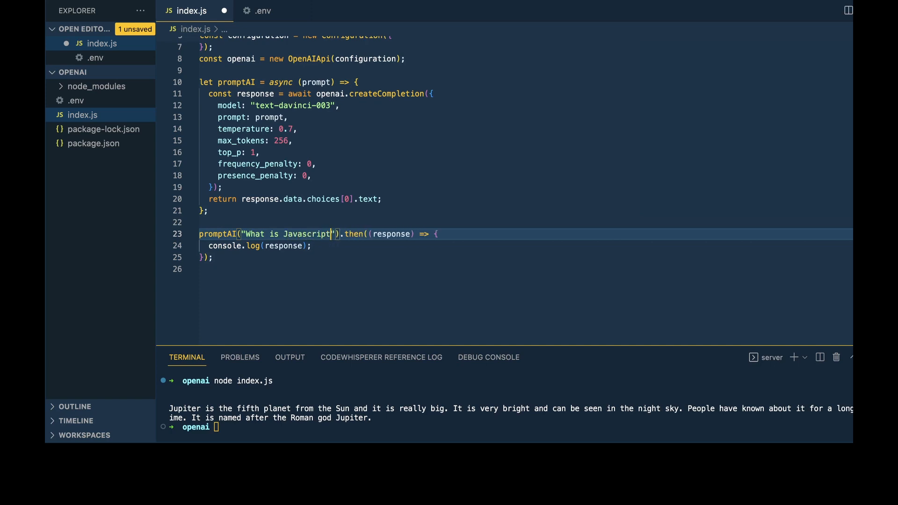